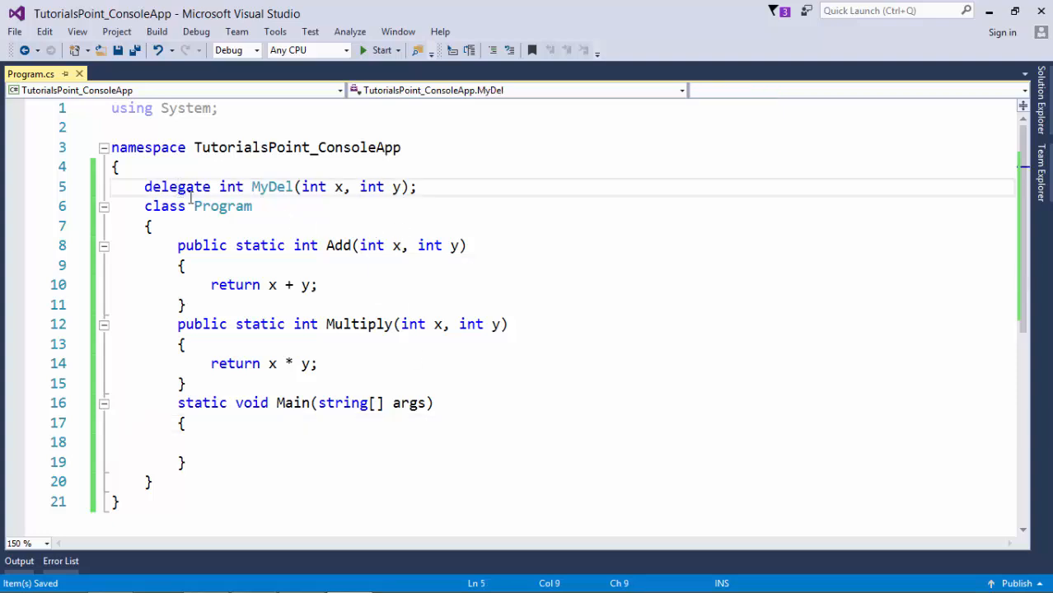
Point out the MyDel delegate declaration, the Multiply method's end, and the Add method's body
{"action": "double_click", "coordinate": [272, 186]}
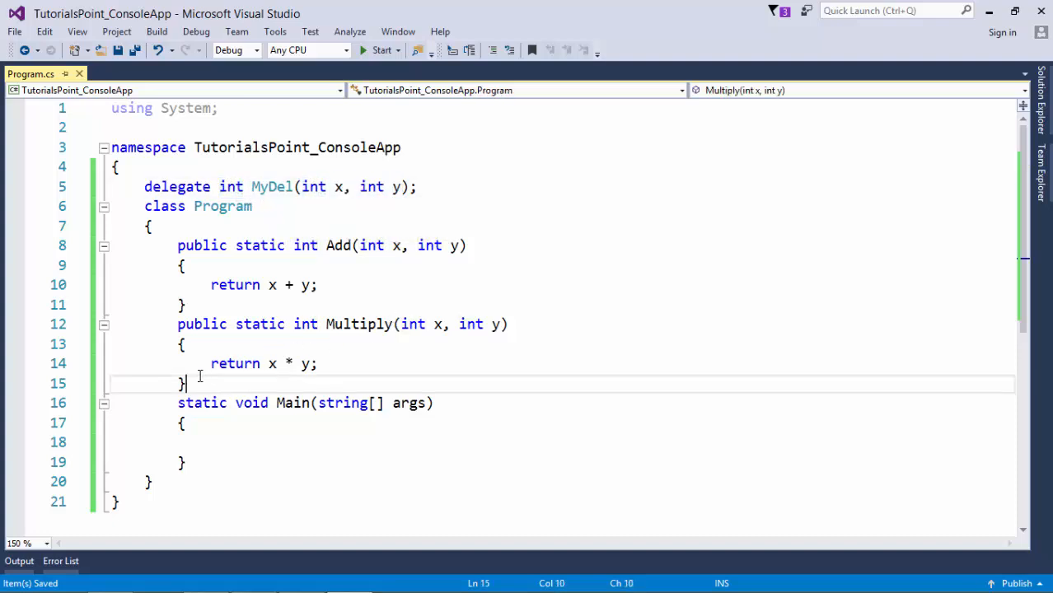
{"action": "left_click", "coordinate": [343, 266]}
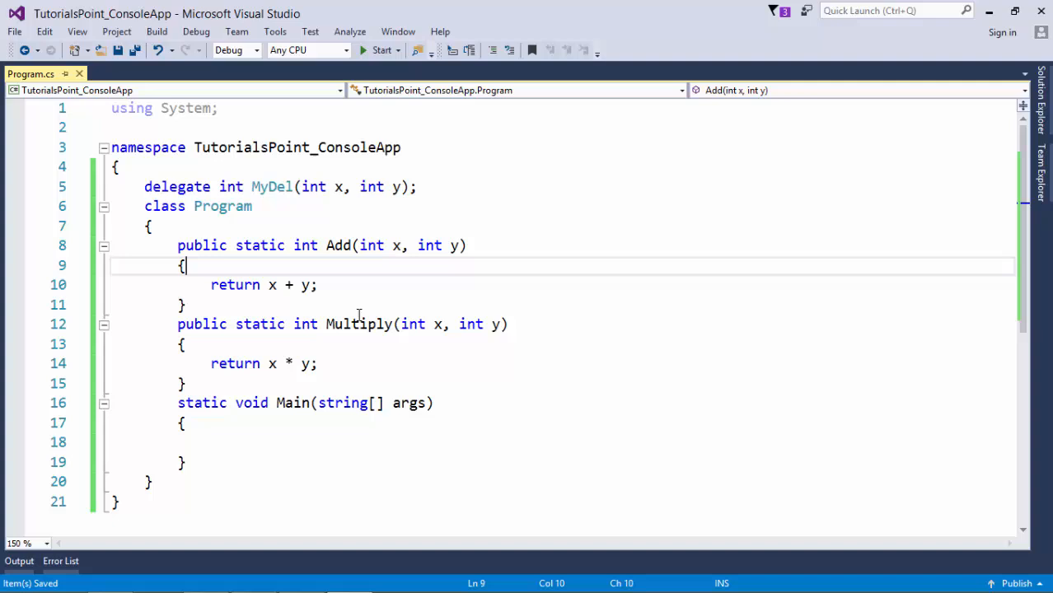
{"action": "left_click", "coordinate": [210, 443]}
{"action": "type", "text": "MyDel"}
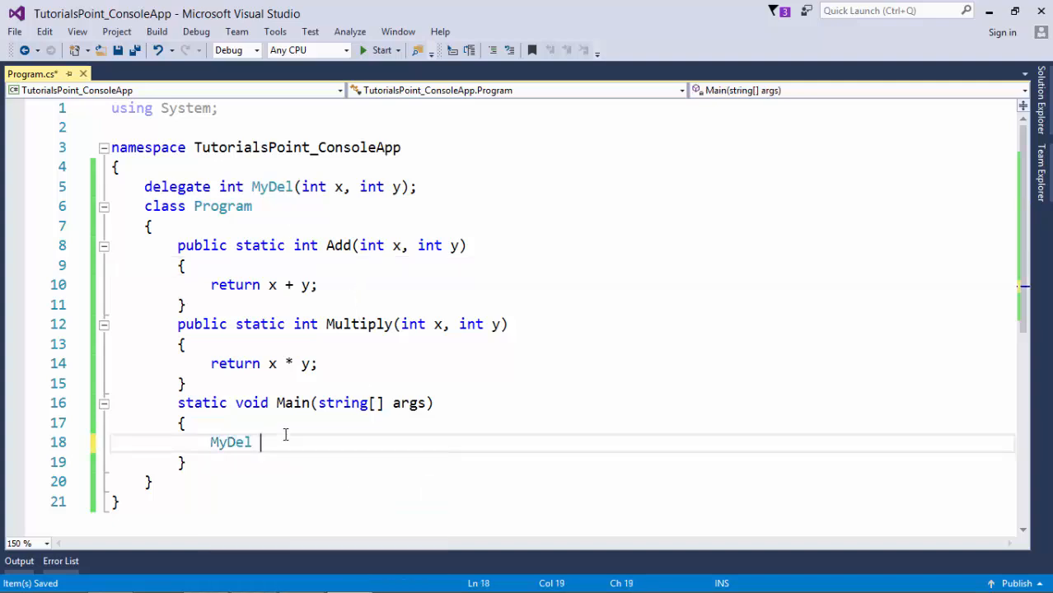
In Main, create del as a new MyDel bound to Add and call it with 10 and 30
{"action": "type", "text": "del=new"}
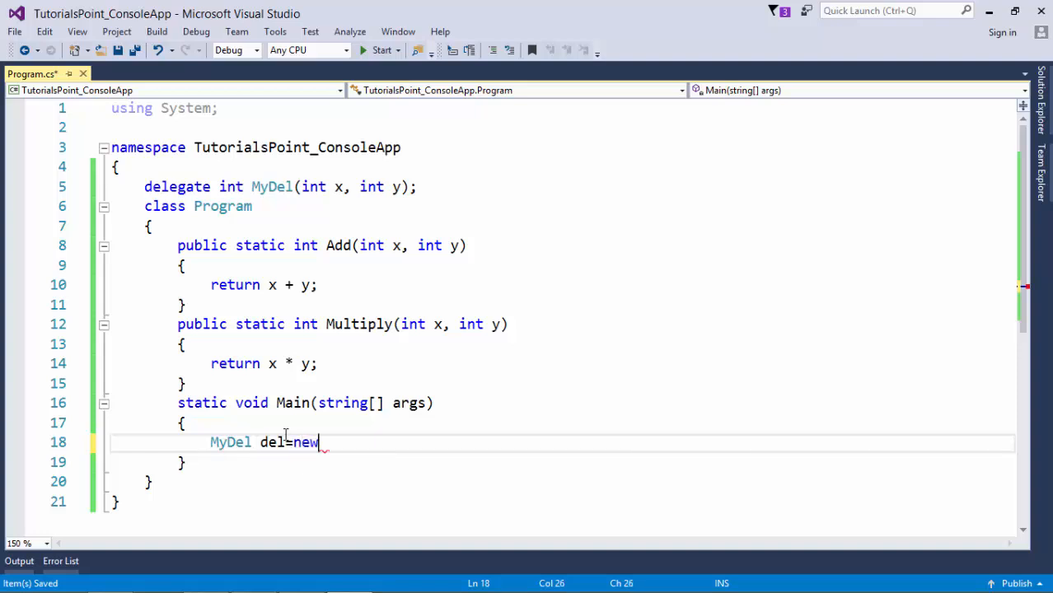
{"action": "type", "text": "MyDel()"}
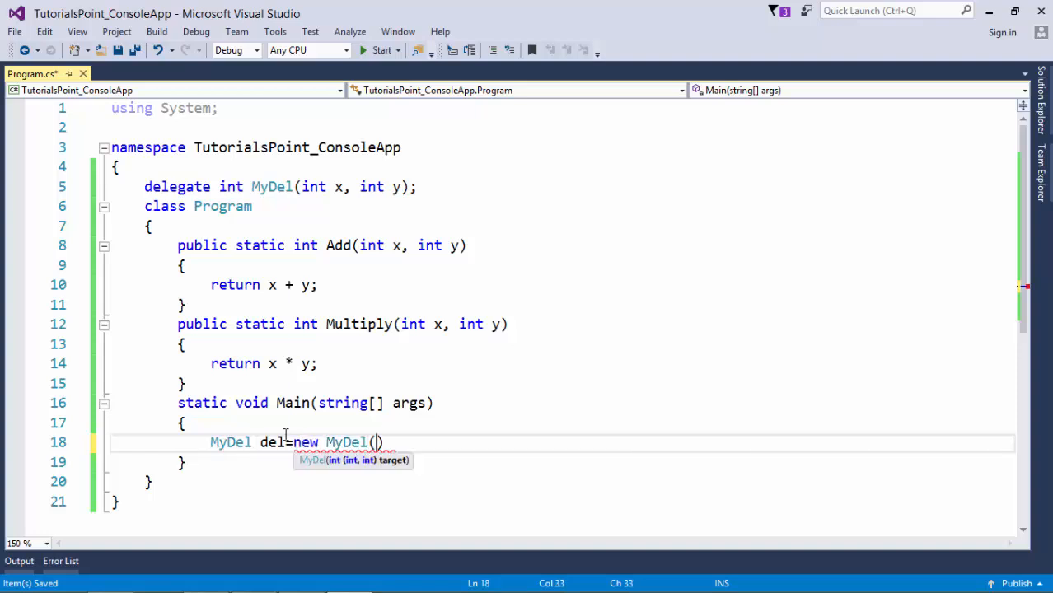
{"action": "type", "text": "Add"}
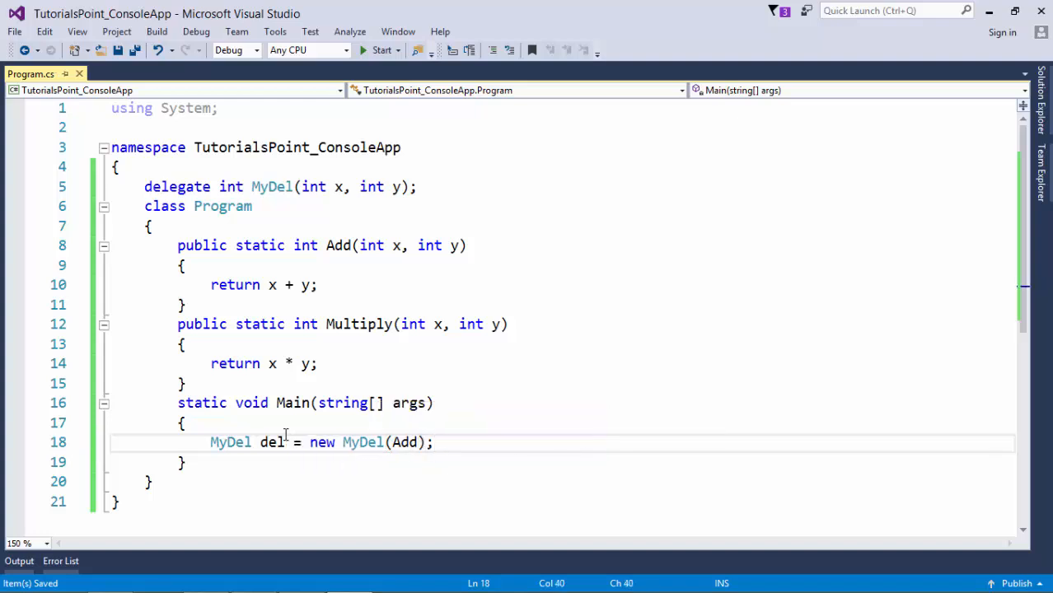
{"action": "type", "text": "d"}
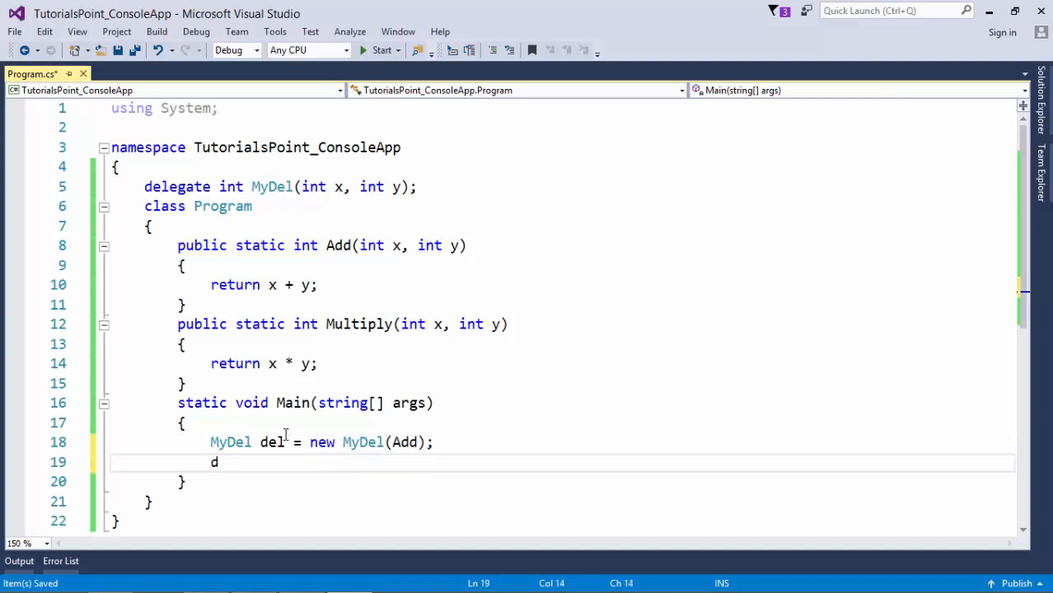
{"action": "type", "text": "el()"}
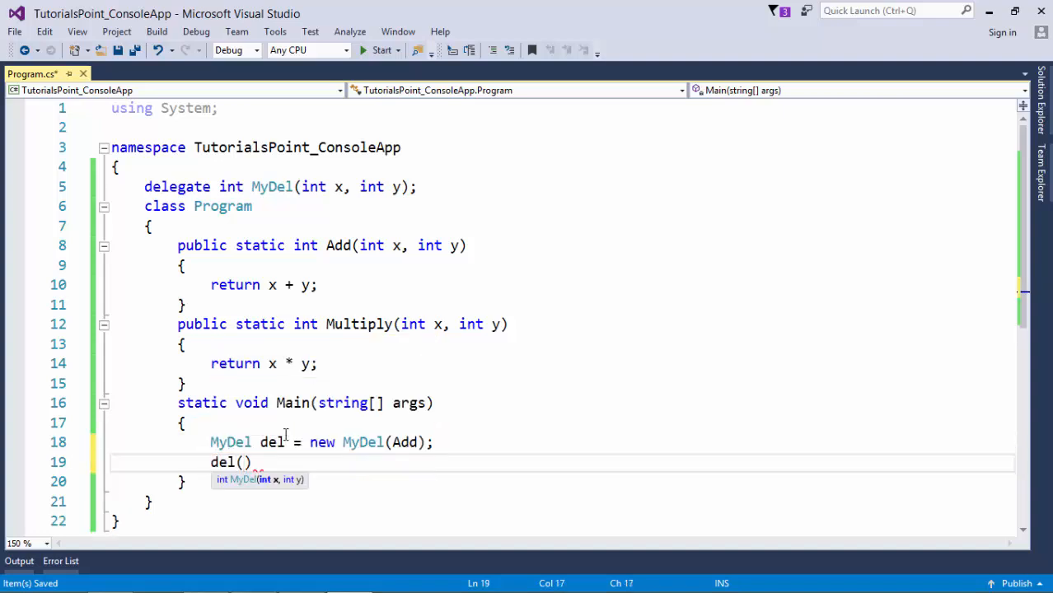
{"action": "type", "text": "10,30"}
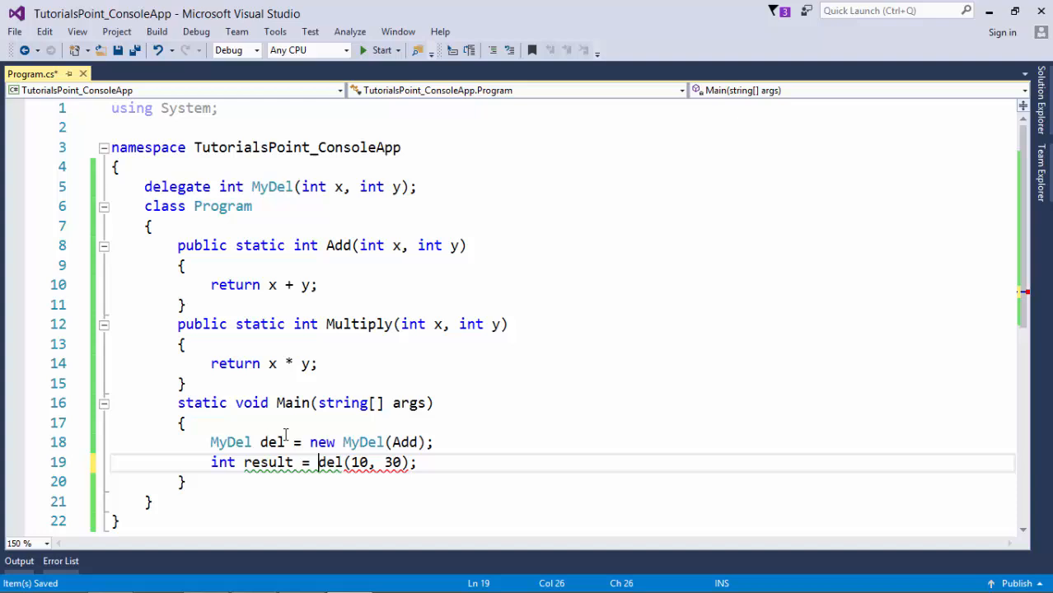
Print the result with Console.WriteLine and start the build
{"action": "type", "text": "cw"}
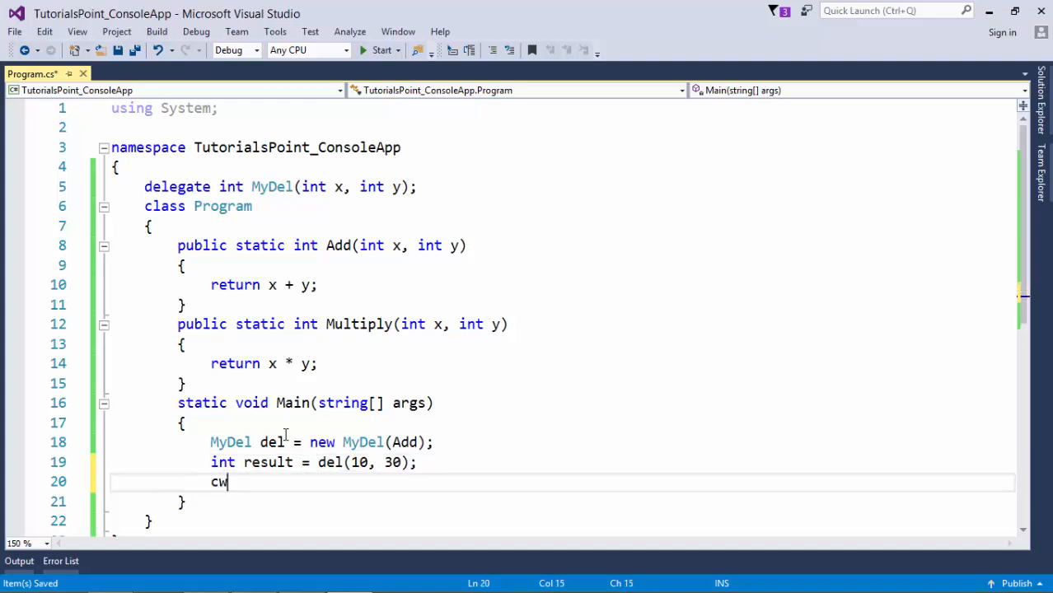
{"action": "type", "text": "Console.WriteLine(result);"}
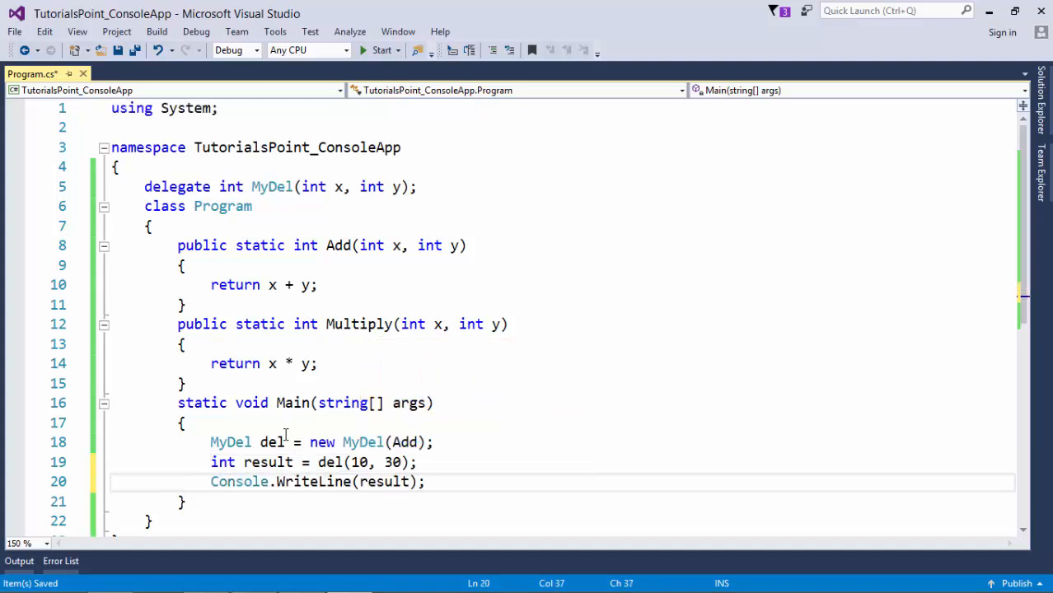
{"action": "left_click", "coordinate": [379, 49]}
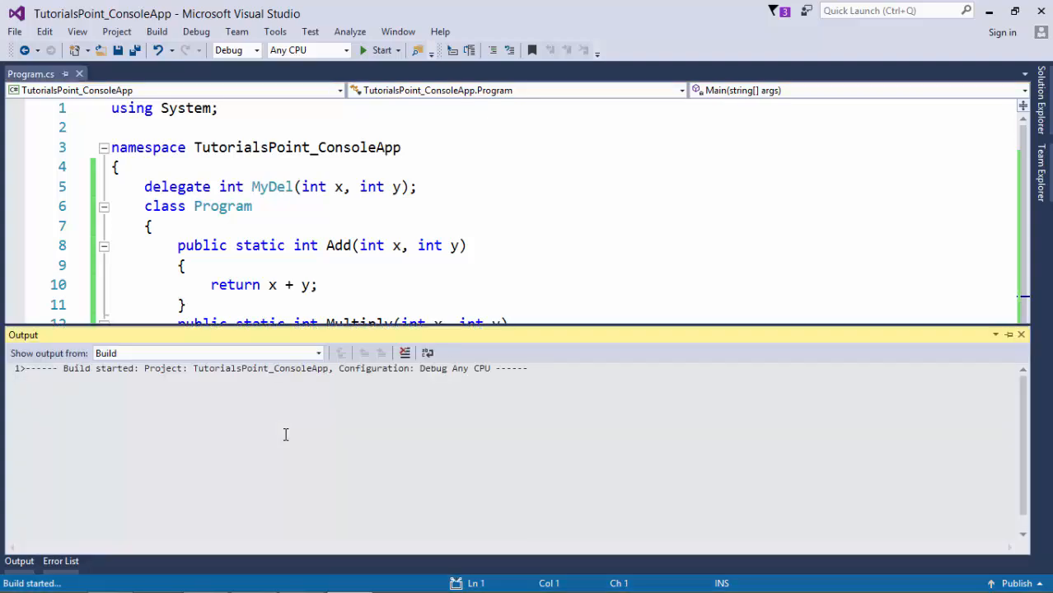
Check the console prints 40, dismiss it, and add a blank line after the WriteLine
{"action": "left_click", "coordinate": [374, 50]}
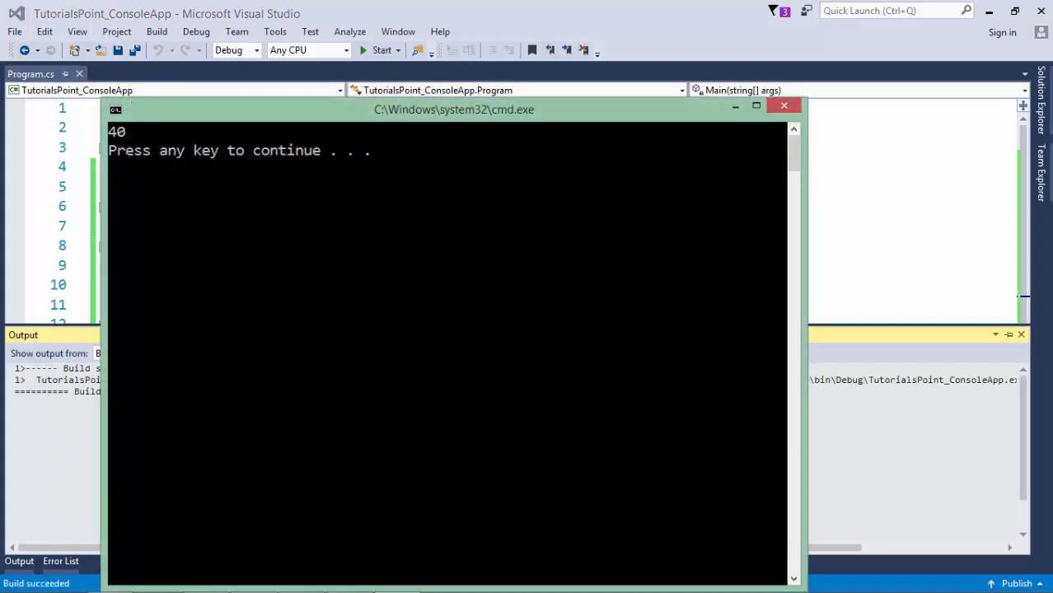
{"action": "key", "text": "Enter"}
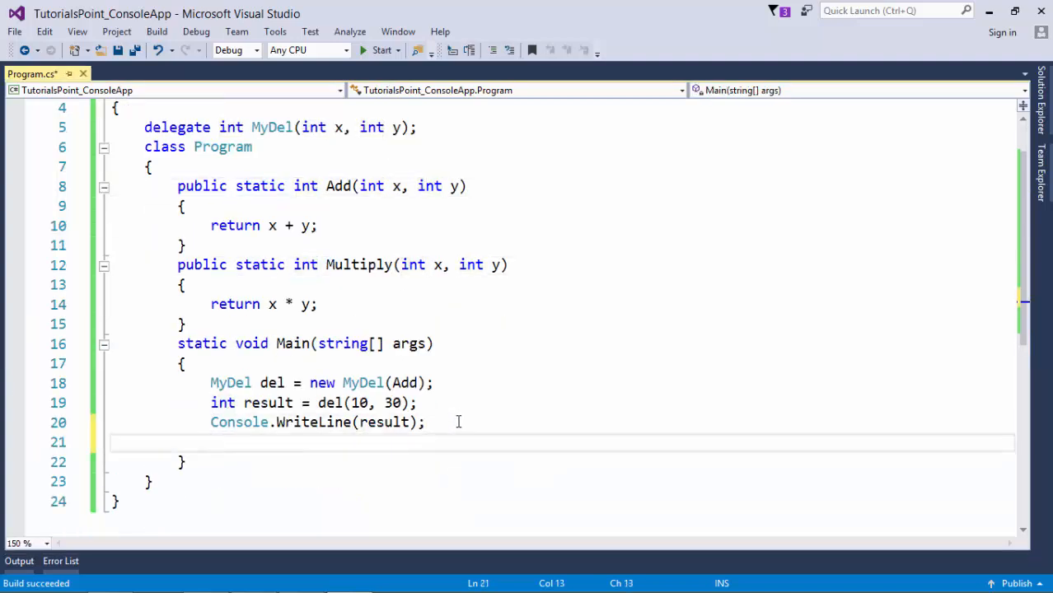
Reassign del to Multiply with 'del = Multiply;'
{"action": "type", "text": "del ="}
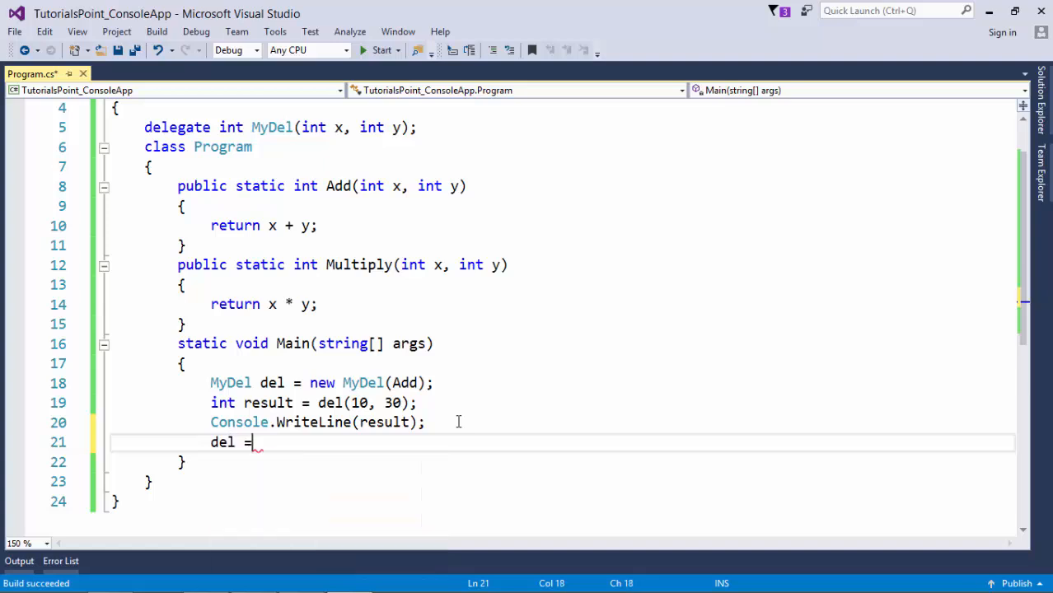
{"action": "type", "text": "M"}
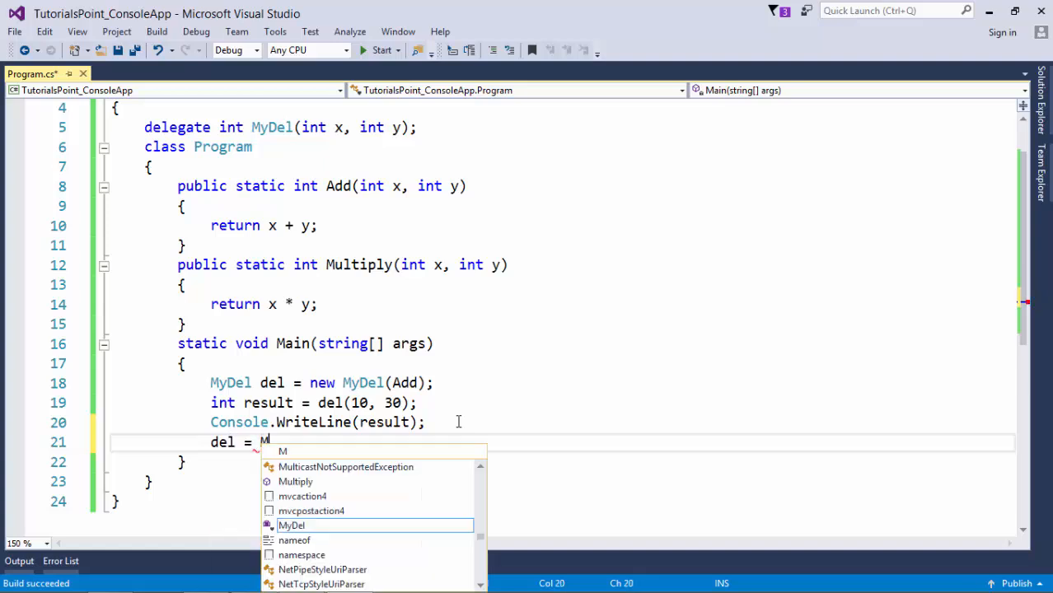
{"action": "type", "text": "ultic"}
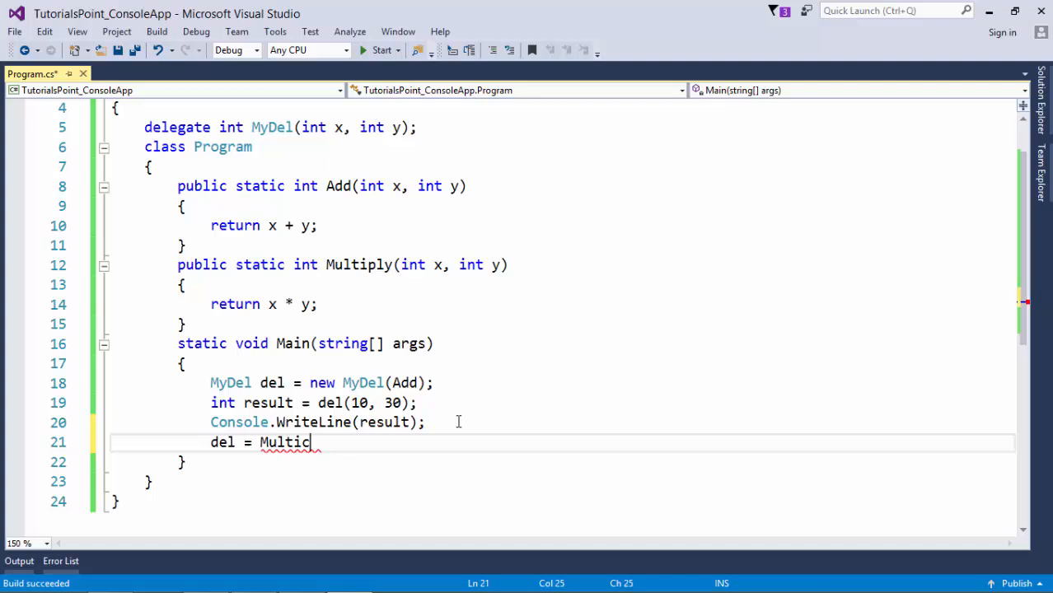
{"action": "type", "text": "ly"}
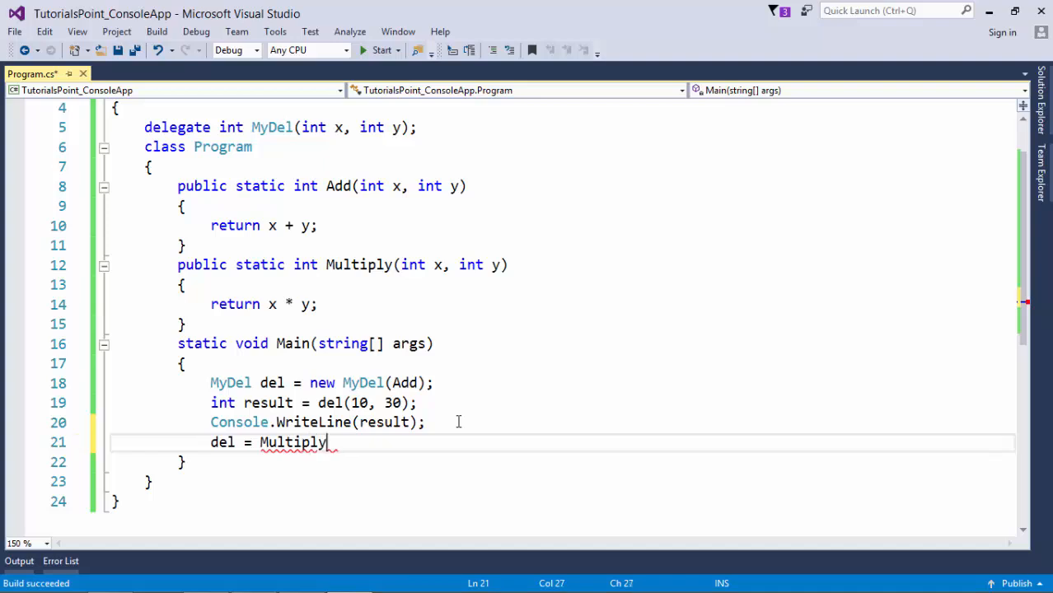
{"action": "type", "text": ";"}
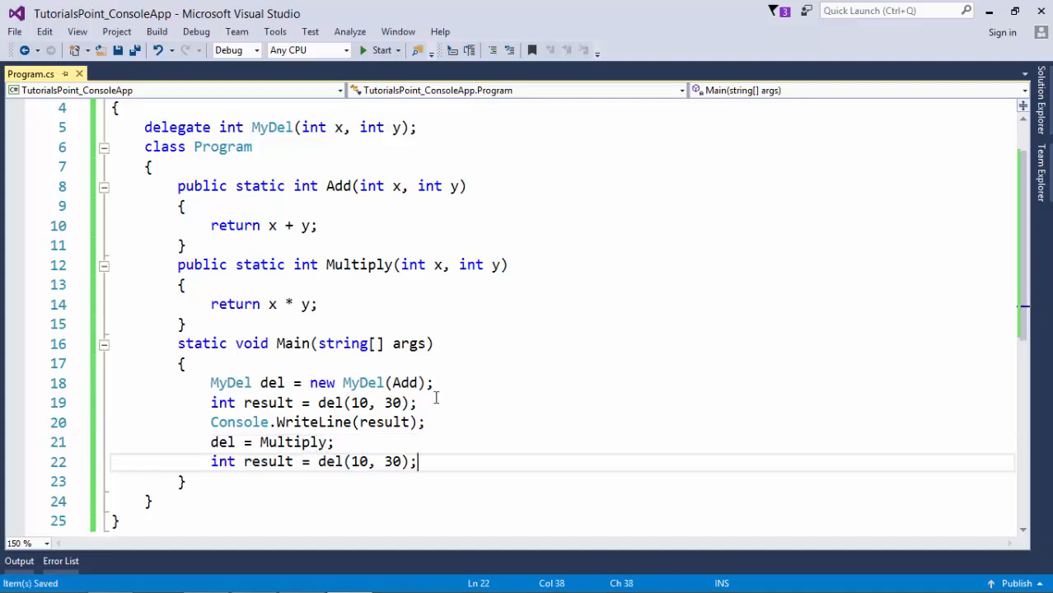
Add Console.WriteLine(result); and run the program again
{"action": "type", "text": "Console.WriteLine();"}
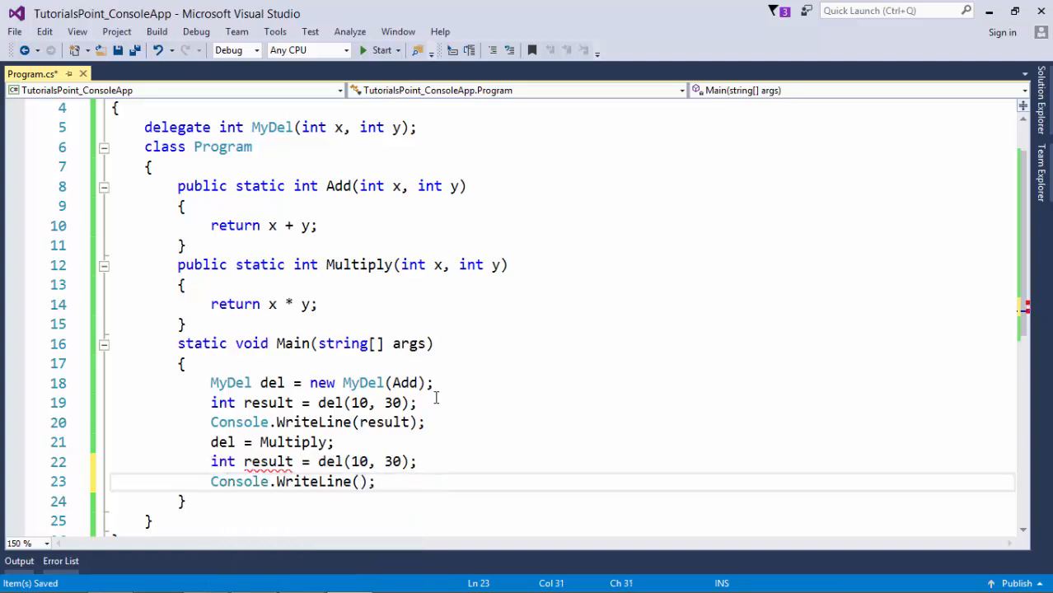
{"action": "type", "text": "result"}
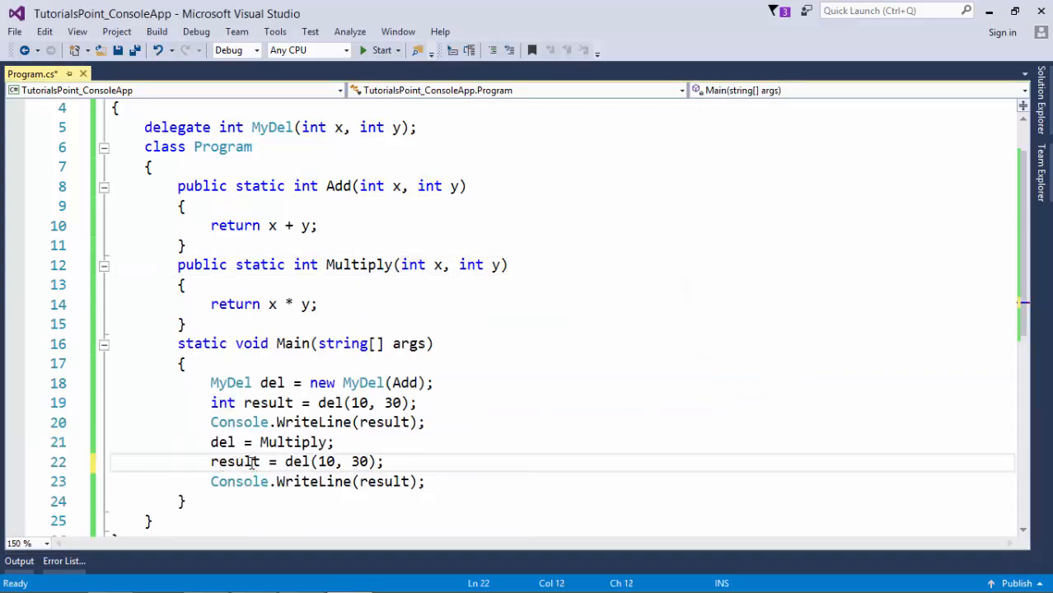
{"action": "left_click", "coordinate": [377, 49]}
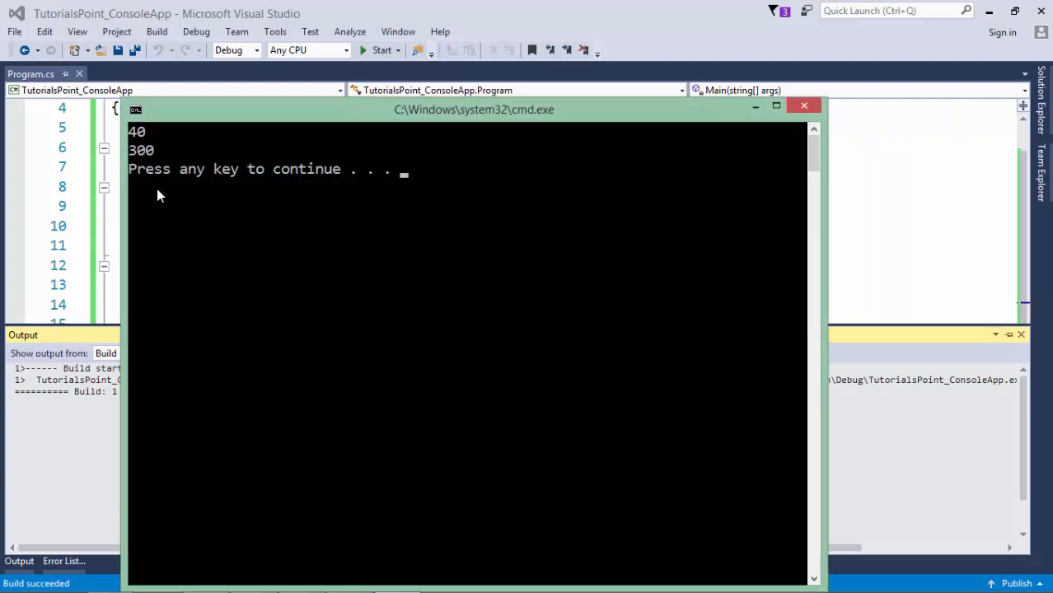
{"action": "mouse_move", "coordinate": [144, 137]}
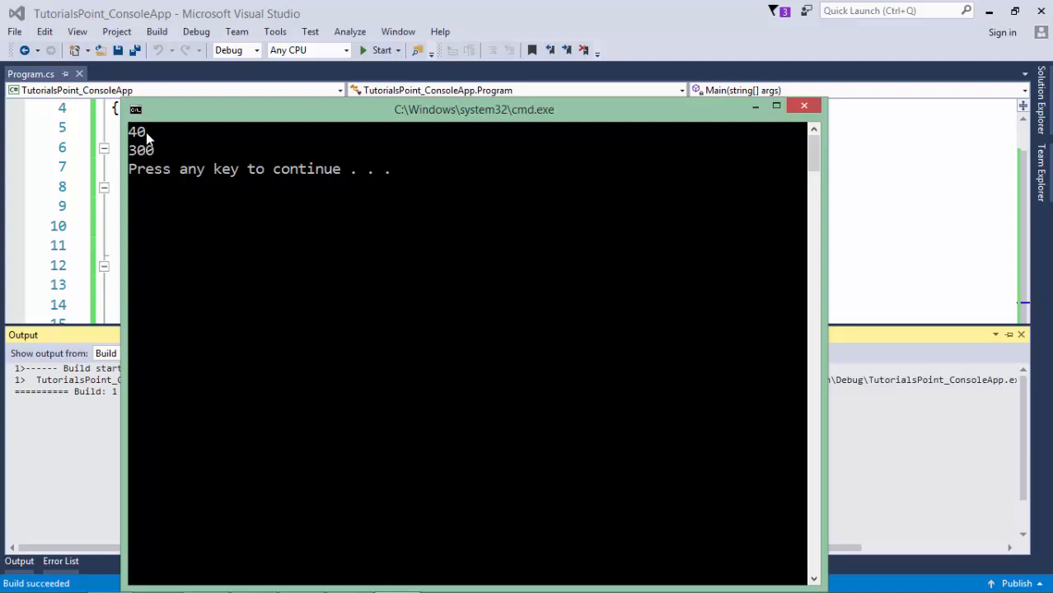
{"action": "mouse_move", "coordinate": [141, 161]}
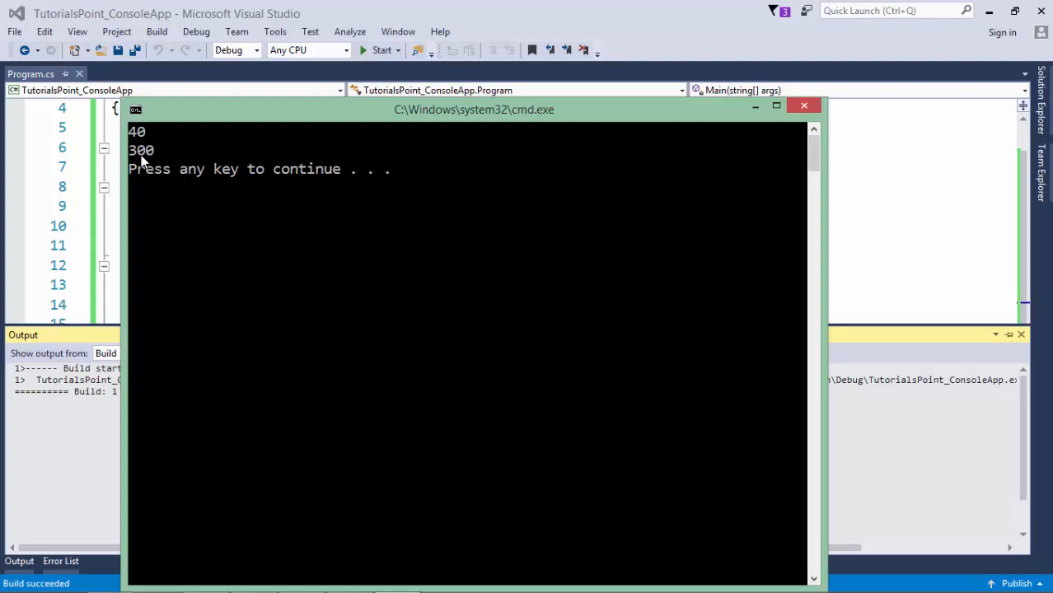
{"action": "mouse_move", "coordinate": [150, 161]}
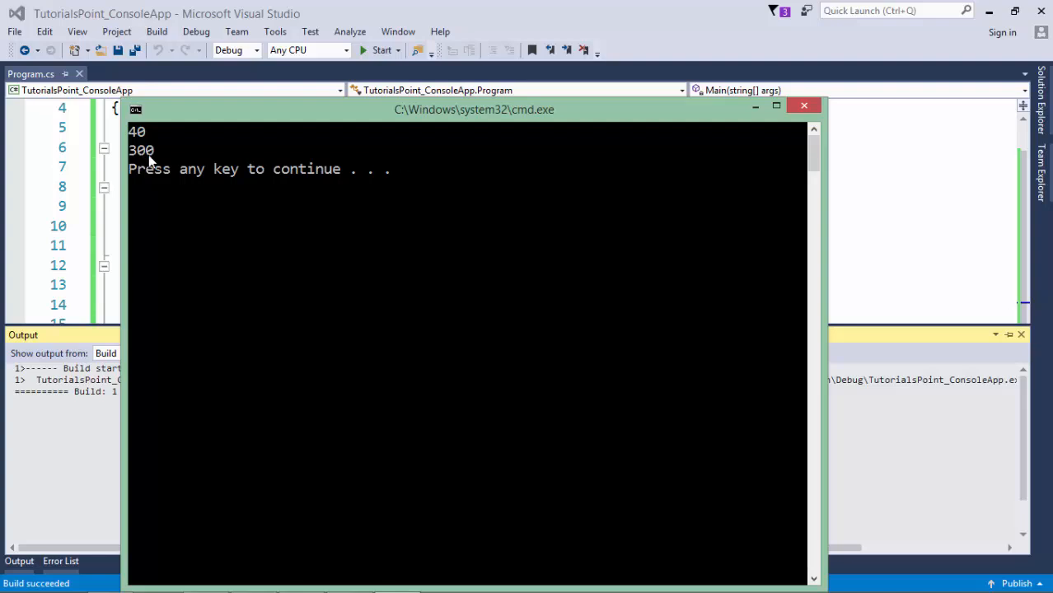
Dismiss the console window showing 40 and 300
{"action": "left_click", "coordinate": [804, 105]}
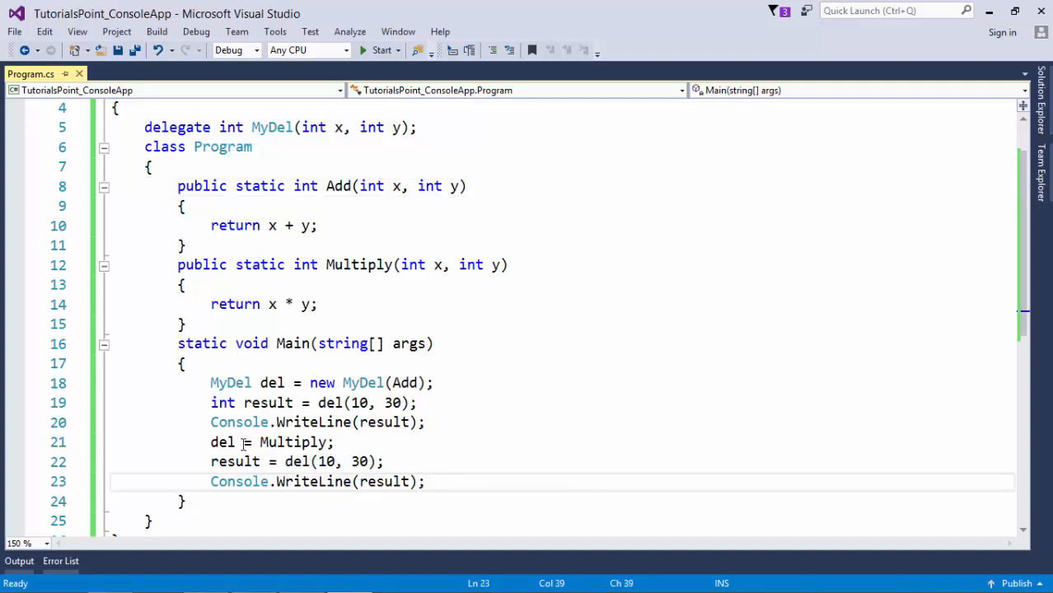
Change the line to 'del += Multiply;', remove the duplicate call and print, and save
{"action": "left_click", "coordinate": [246, 442]}
{"action": "type", "text": "+"}
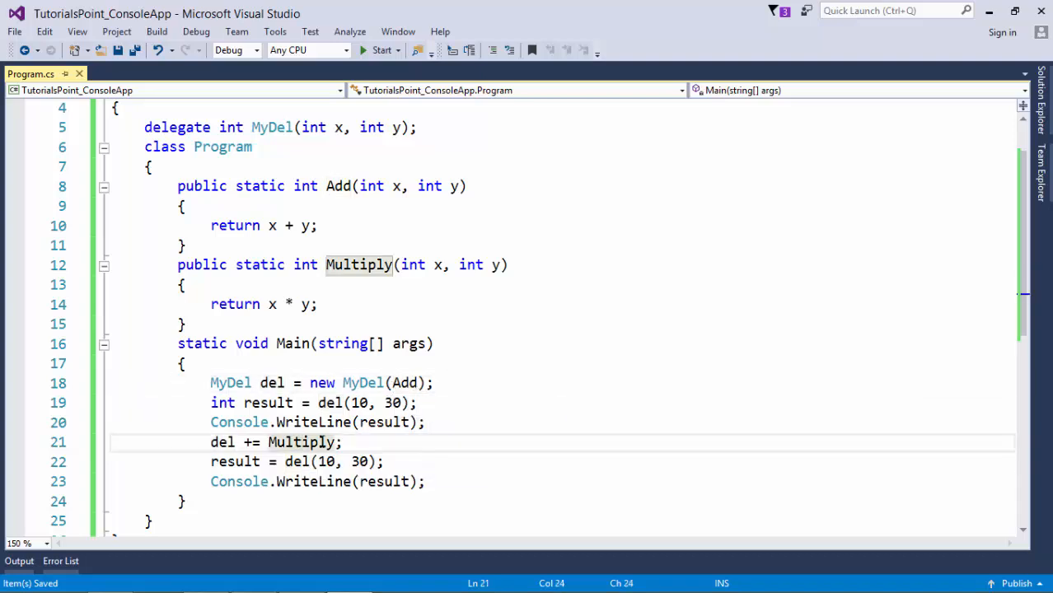
{"action": "left_click", "coordinate": [436, 403]}
{"action": "type", "text": "int "}
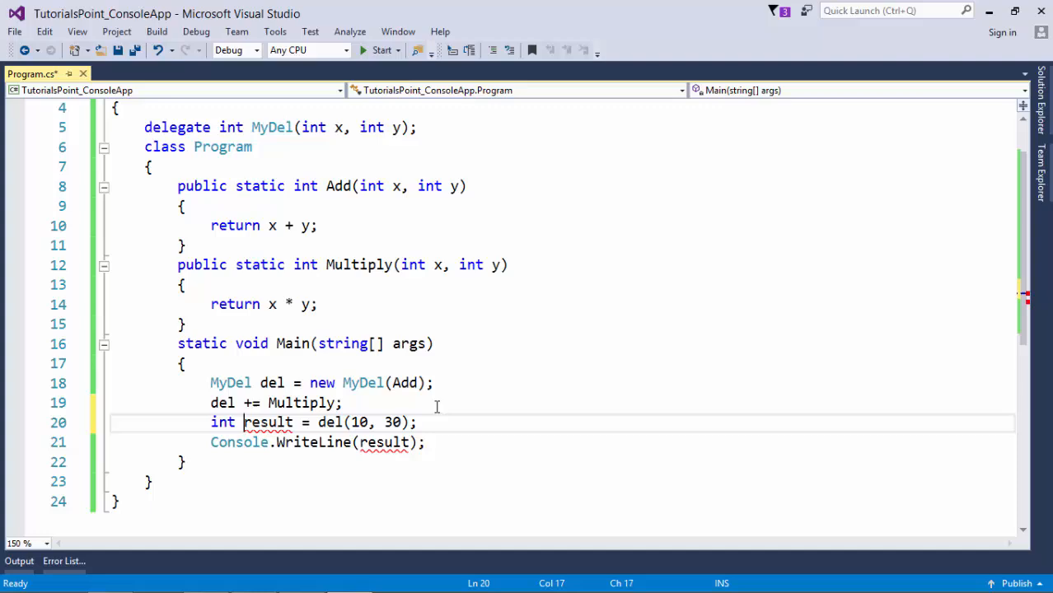
{"action": "key", "text": "Ctrl+S"}
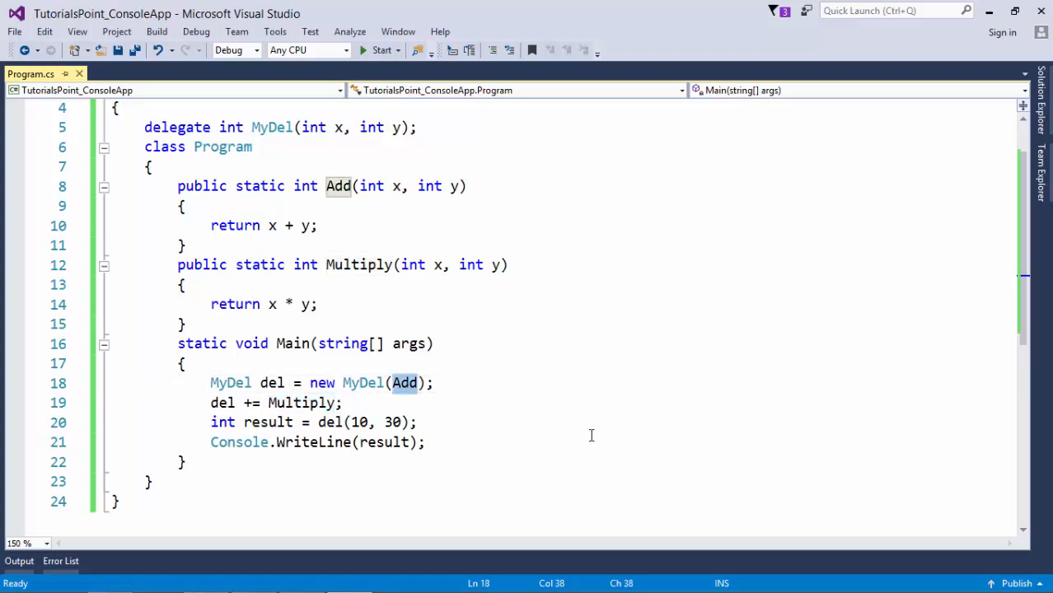
Start debugging and step line by line through the delegate call into Add, then Multiply
{"action": "left_click", "coordinate": [373, 50]}
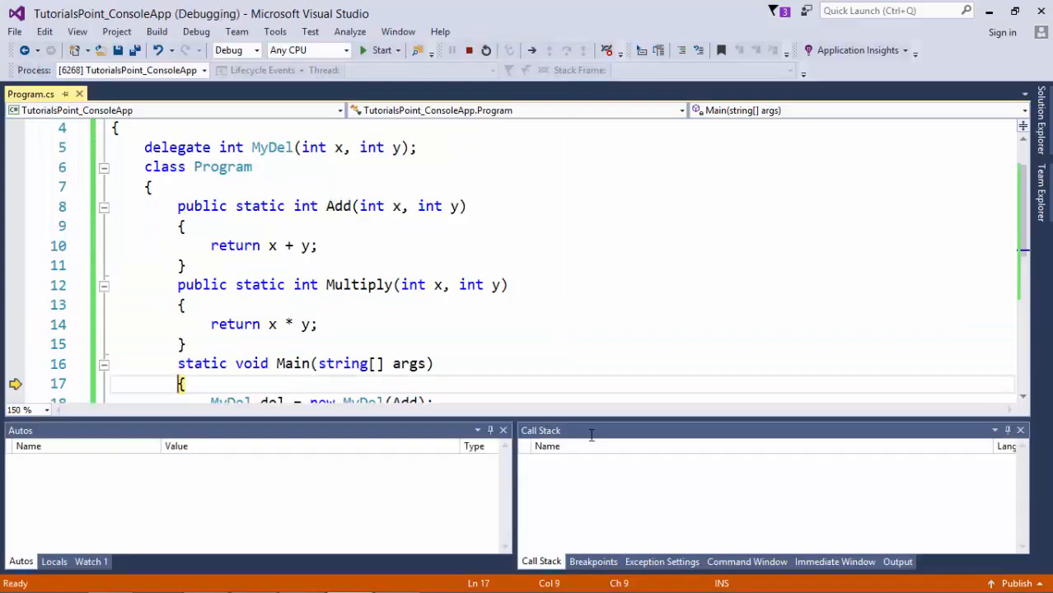
{"action": "key", "text": "F10"}
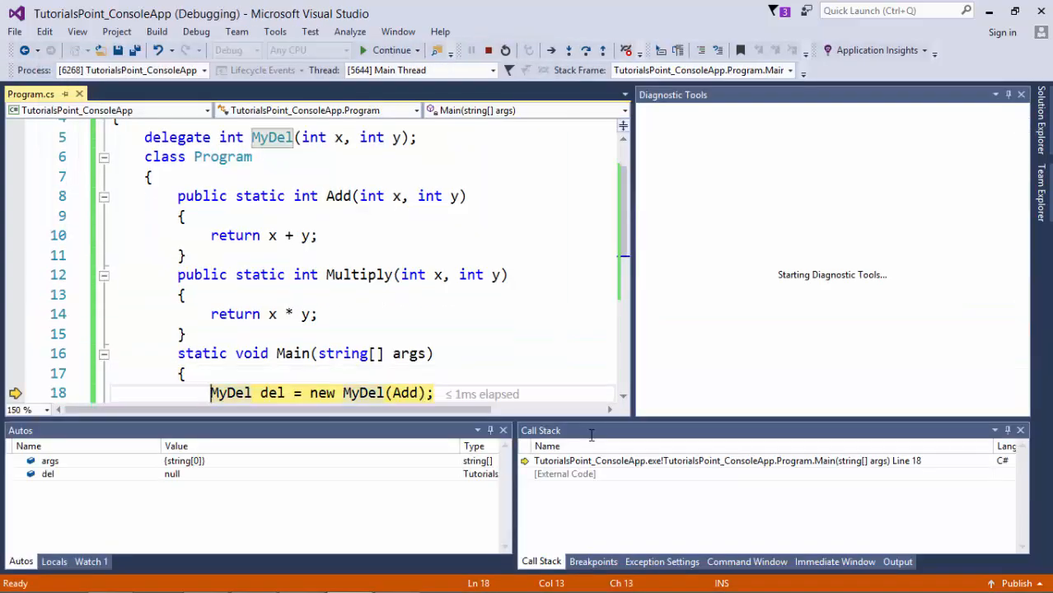
{"action": "key", "text": "F10"}
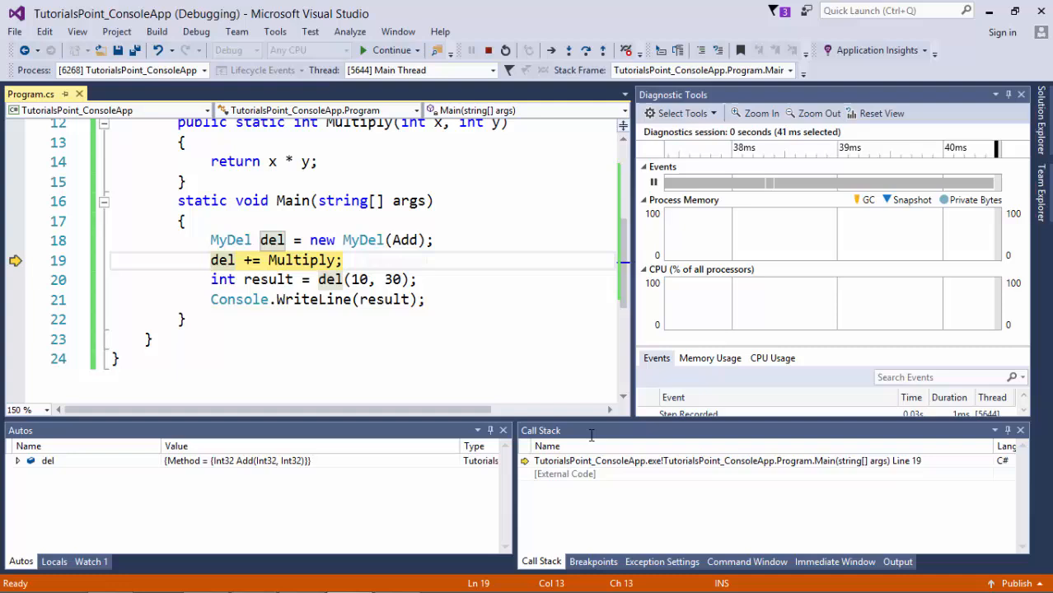
{"action": "key", "text": "F10"}
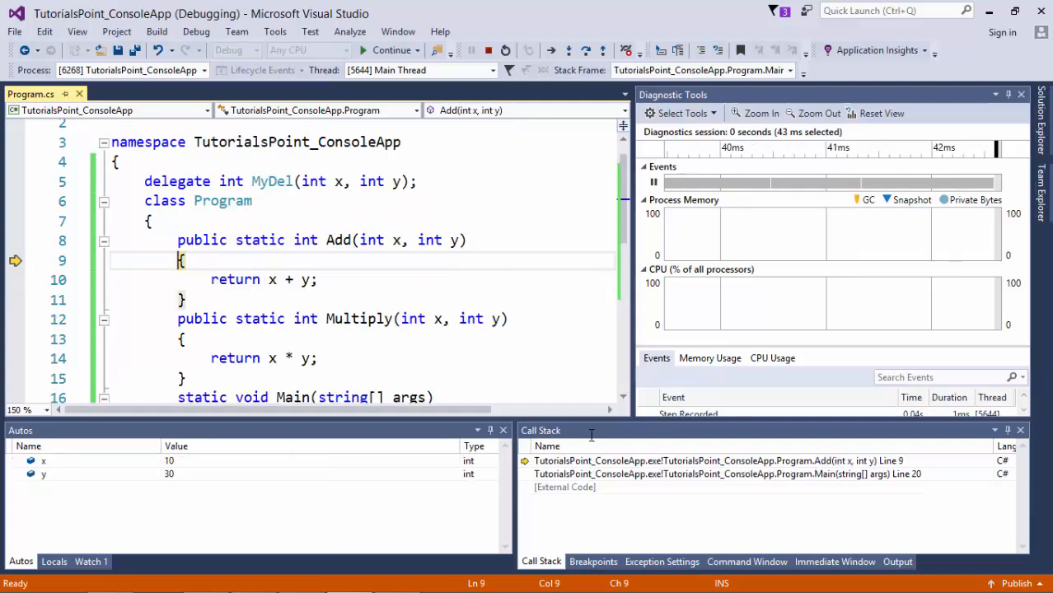
{"action": "key", "text": "F10"}
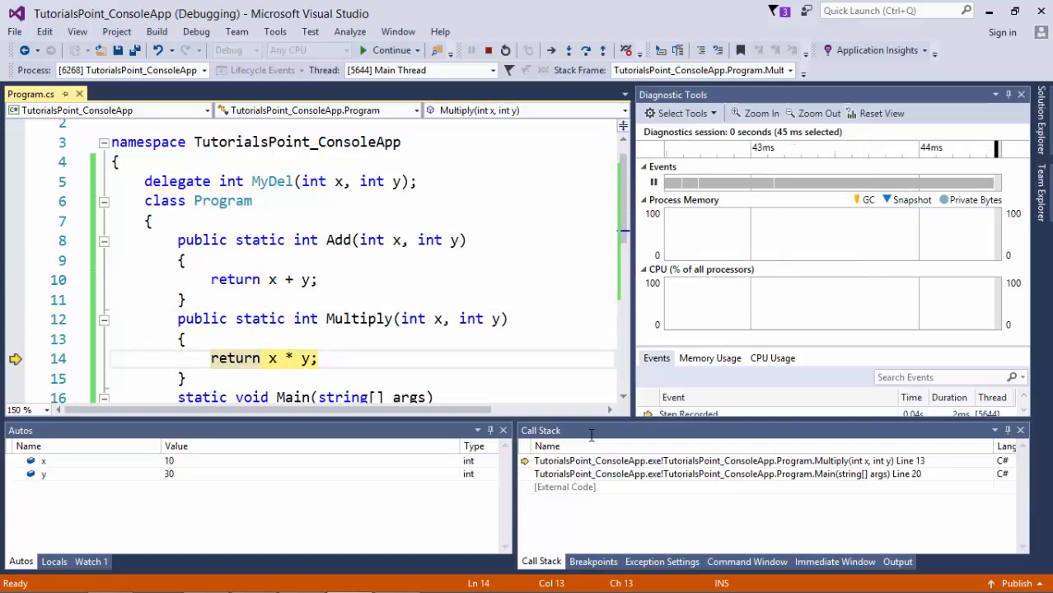
{"action": "key", "text": "F10"}
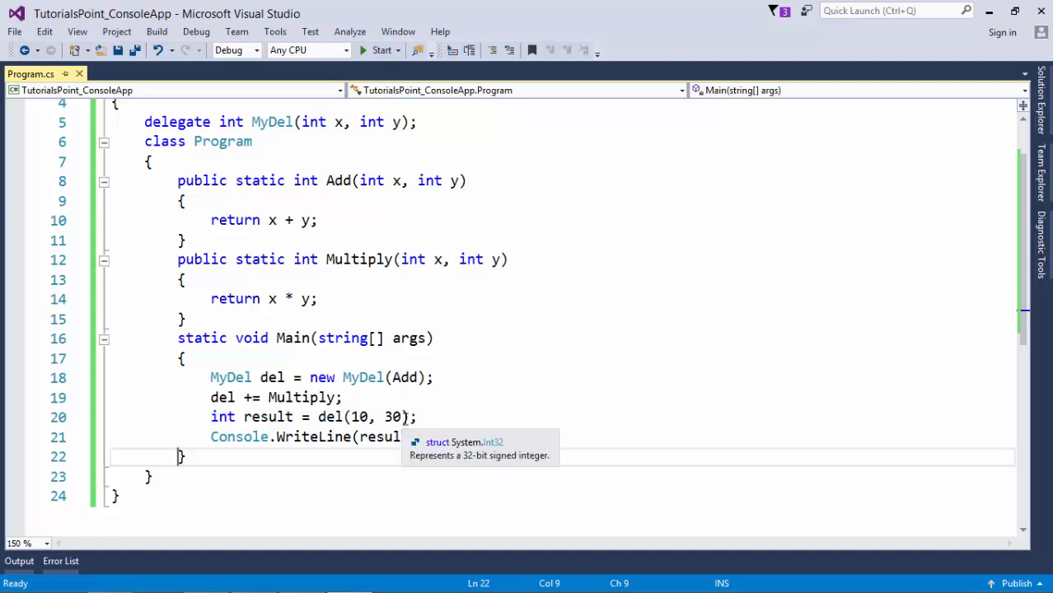
{"action": "mouse_move", "coordinate": [411, 398]}
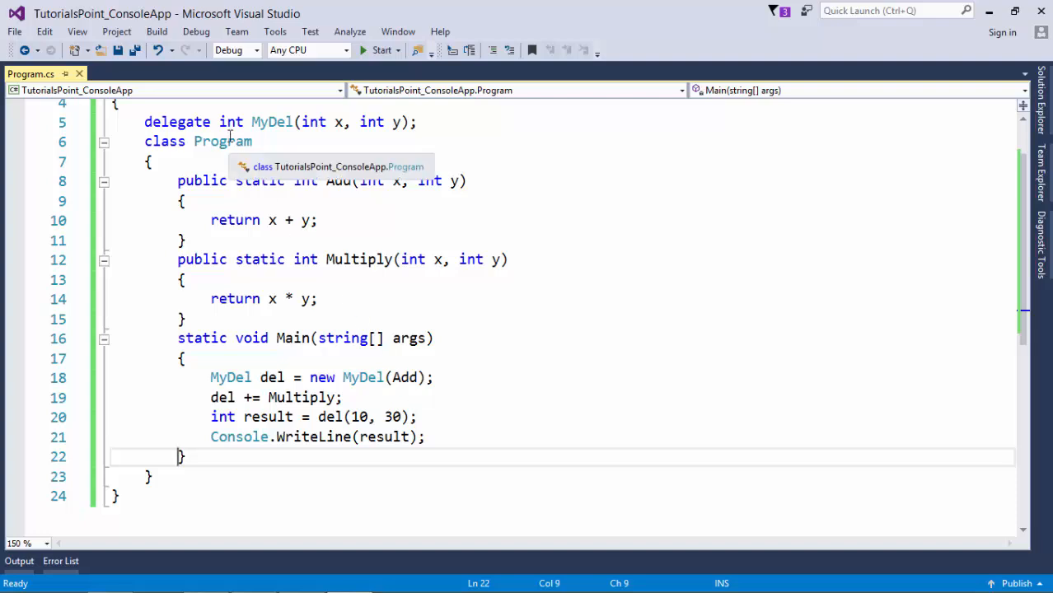
{"action": "mouse_move", "coordinate": [358, 220]}
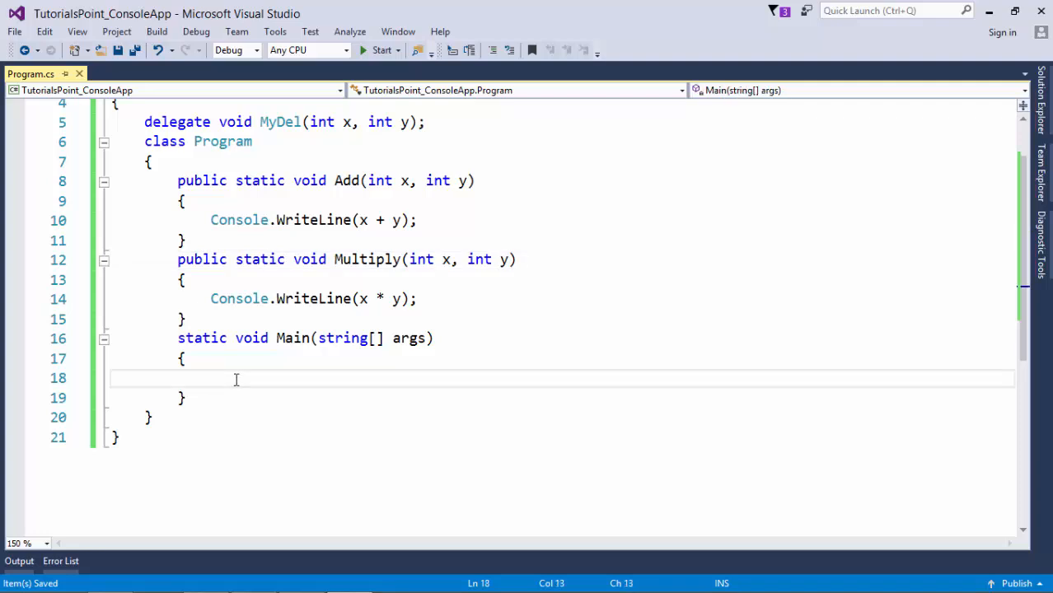
Type 'MyDel del = Add;', 'del += Multiply;' and 'del(30, 50);' in Main
{"action": "type", "text": "MyDel del ="}
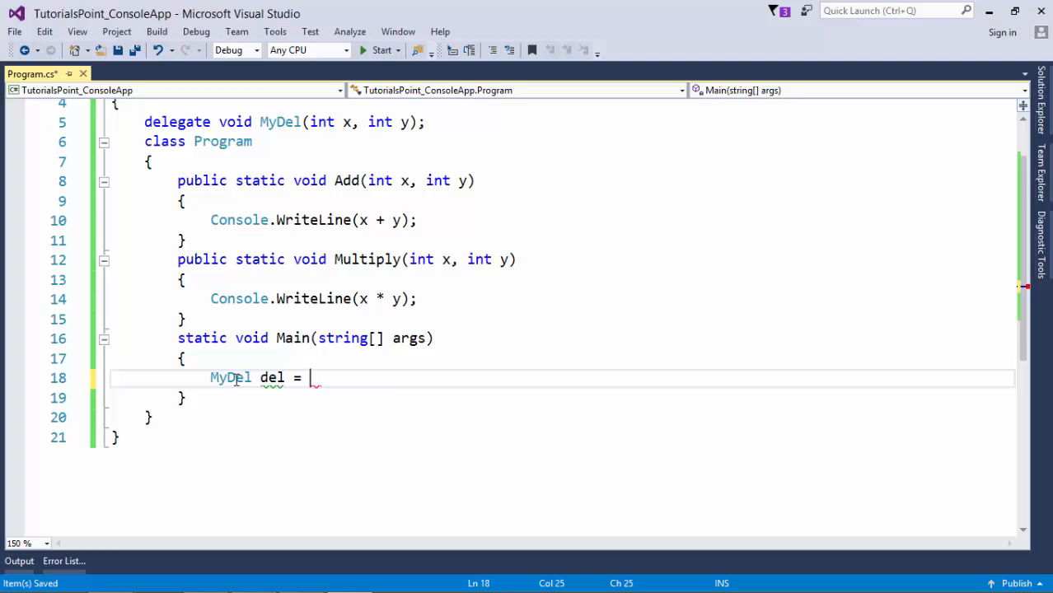
{"action": "type", "text": "Add;"}
{"action": "type", "text": "del += Multiply;"}
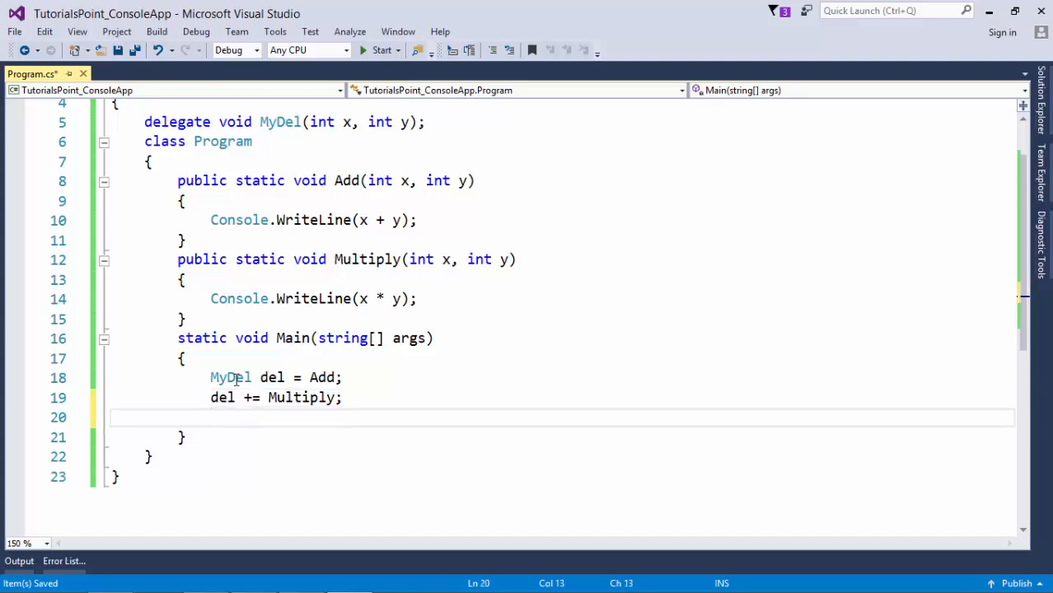
{"action": "type", "text": "del()"}
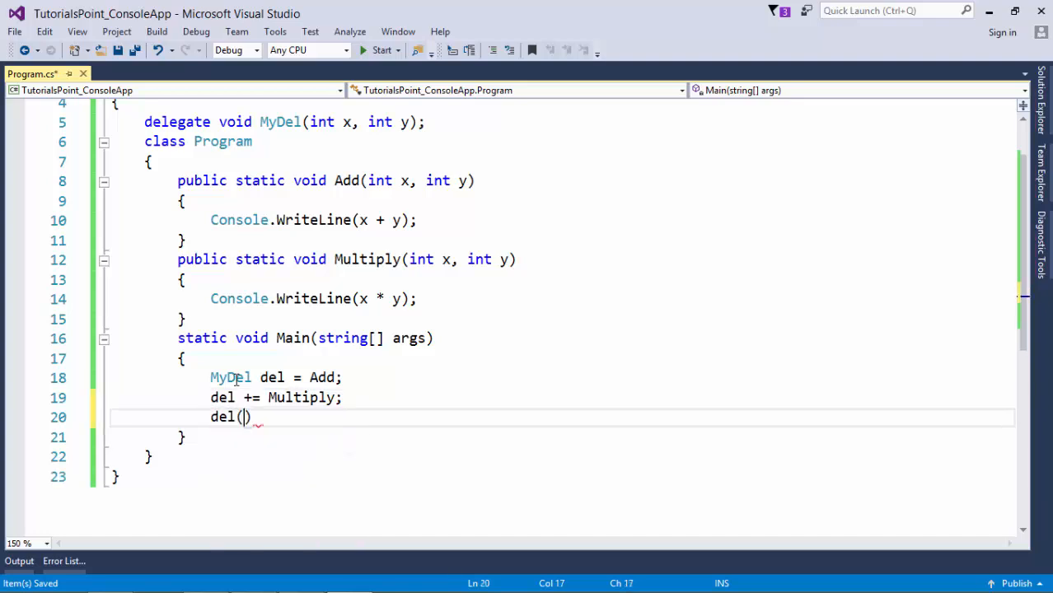
{"action": "type", "text": "30,"}
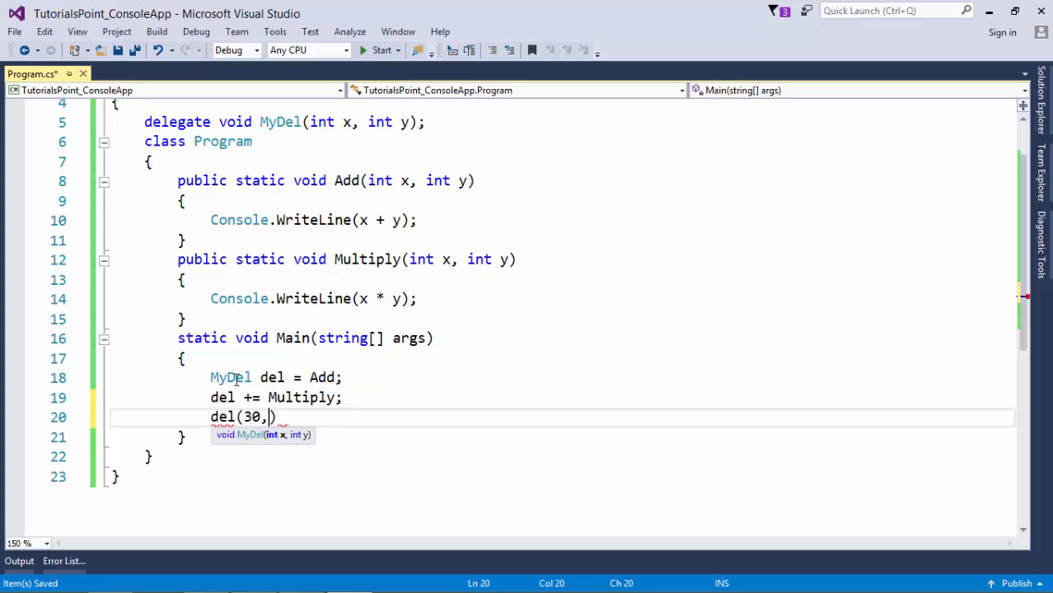
{"action": "type", "text": "50);"}
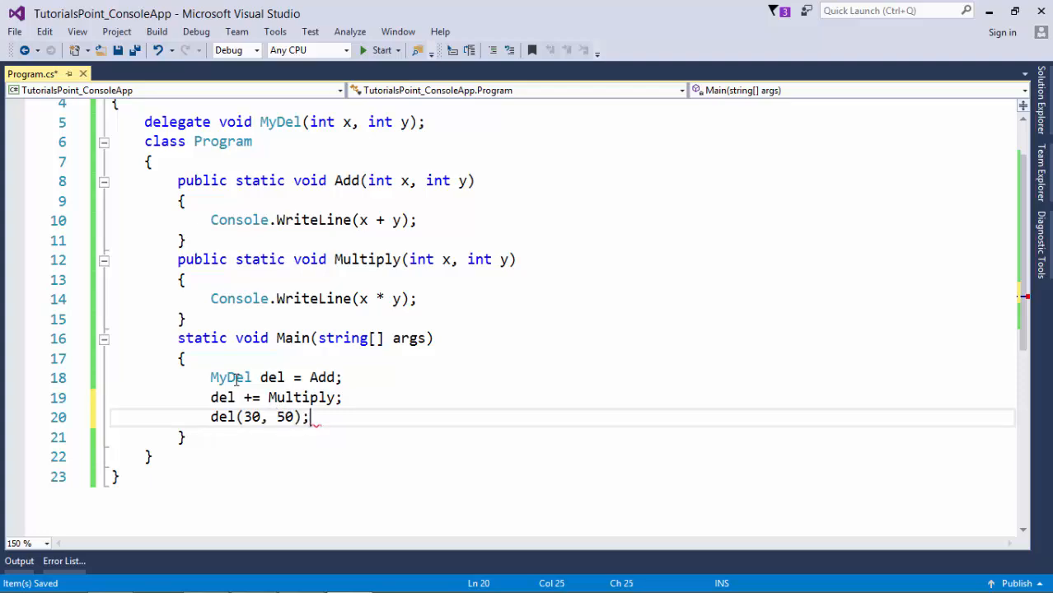